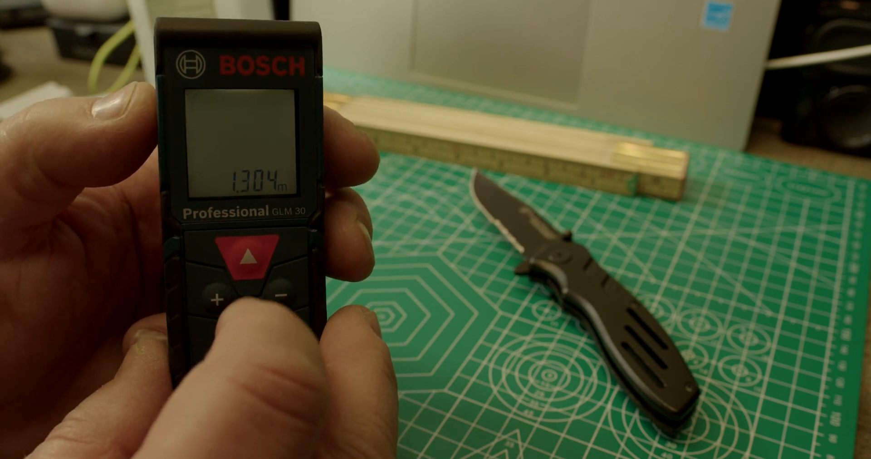
{"action": "left_click", "coordinate": [247, 256]}
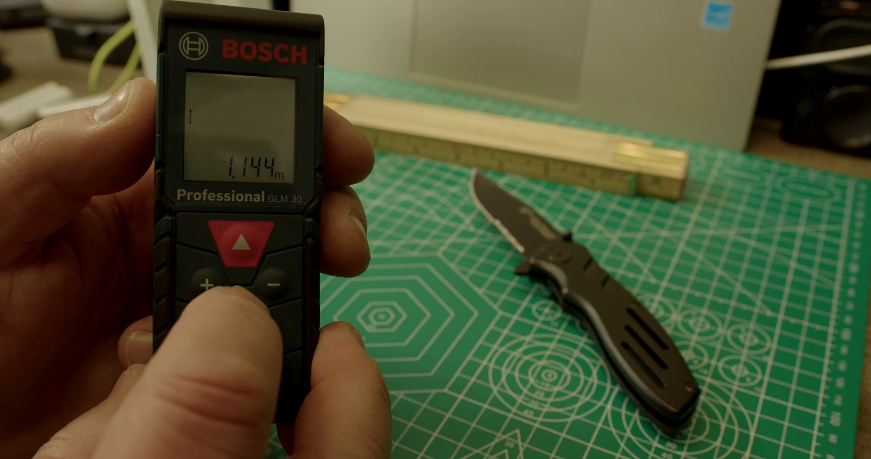
{"action": "left_click", "coordinate": [242, 242]}
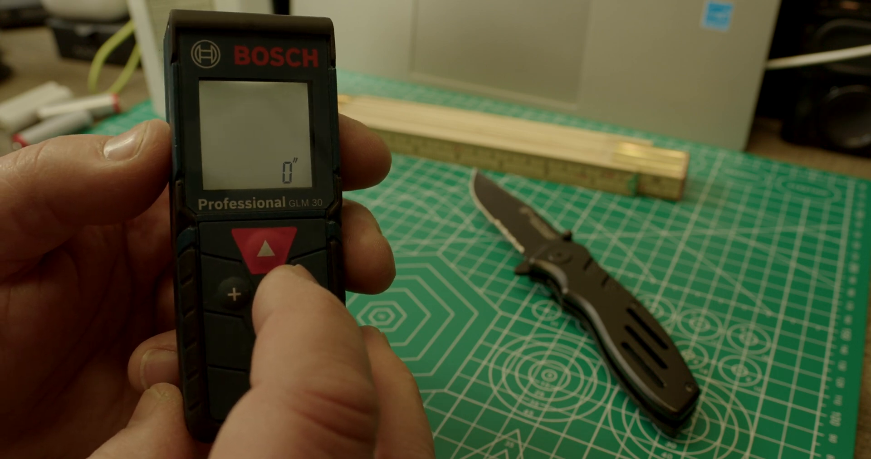
{"action": "left_click", "coordinate": [269, 248]}
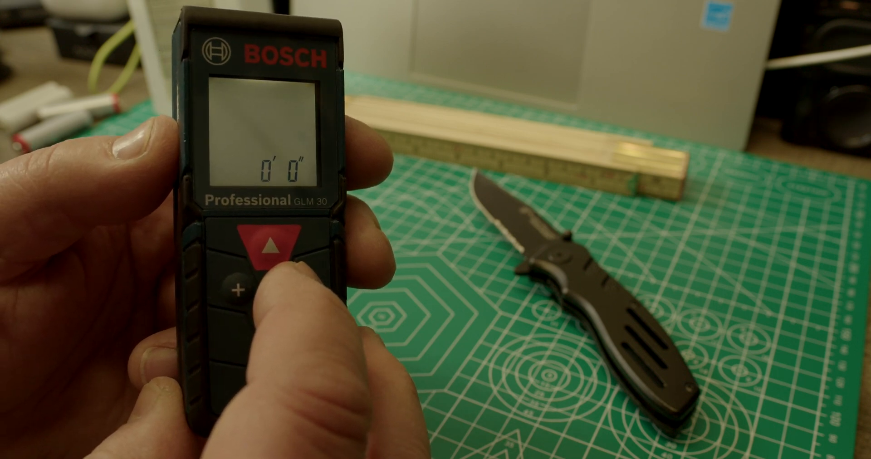